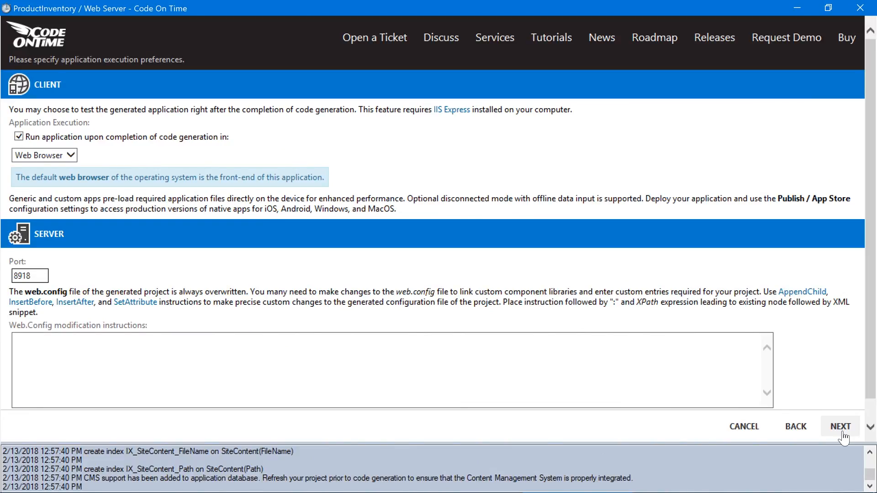
Keep Web Browser as the front-end and generate the ProductInventory project from the Summary page.
click(69, 155)
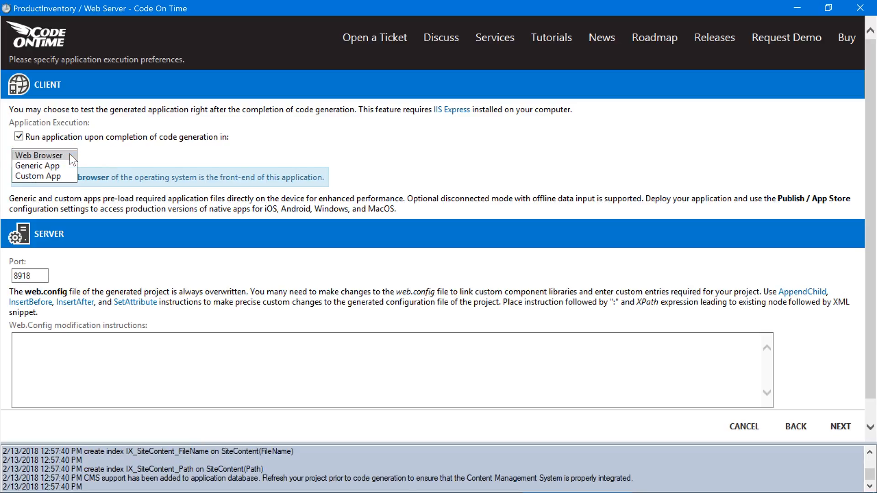
click(38, 155)
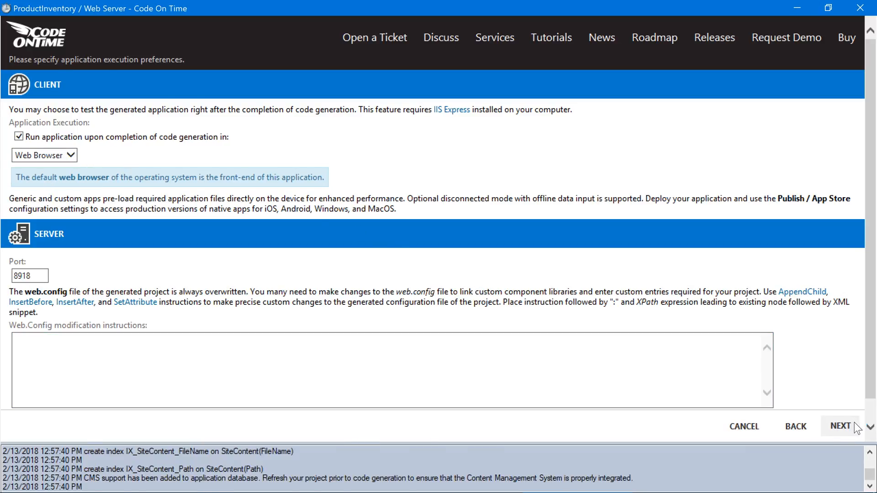
click(841, 426)
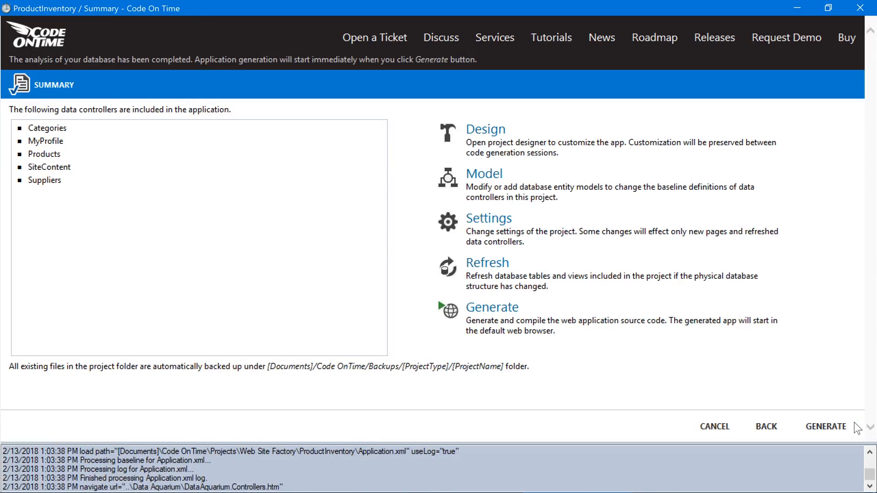
click(826, 427)
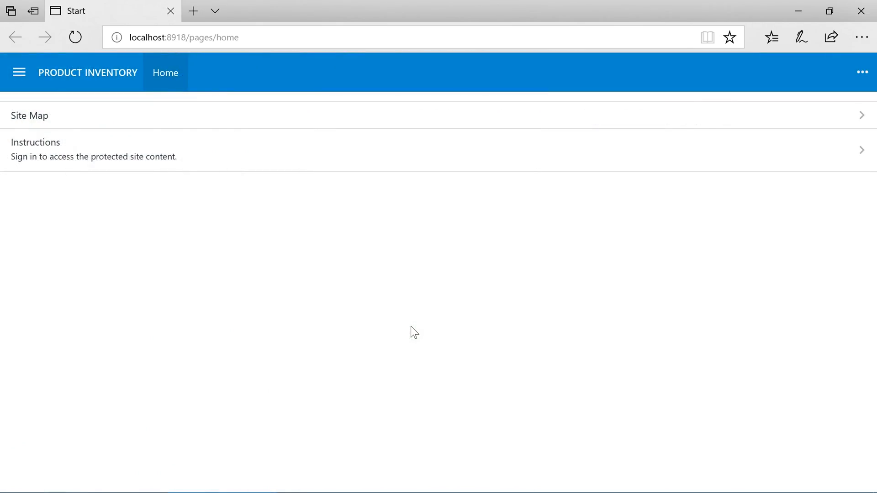
mouse_move(403, 167)
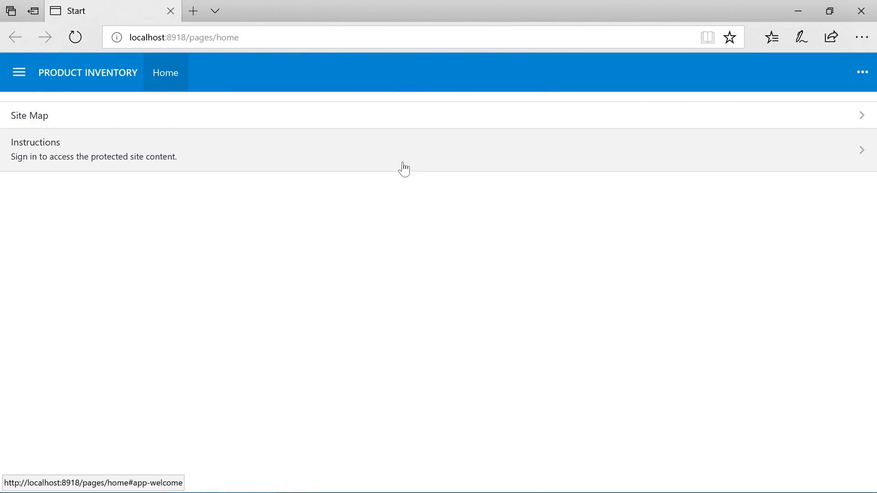
click(34, 149)
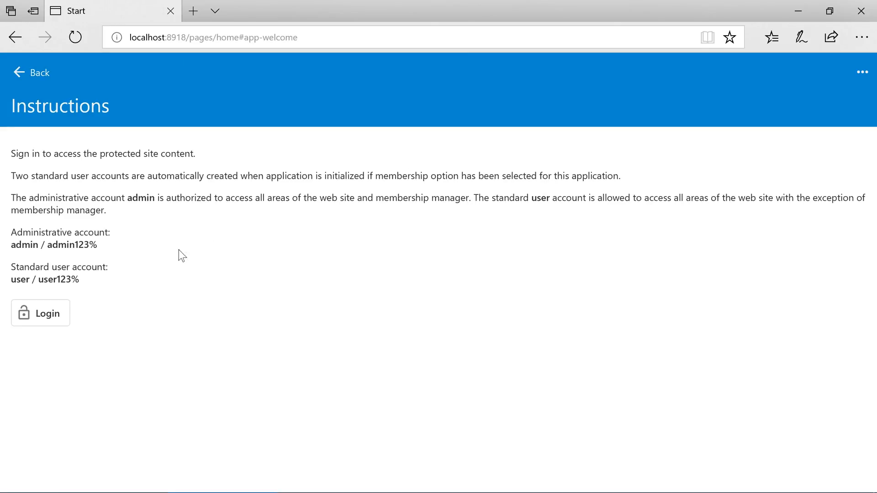
click(40, 312)
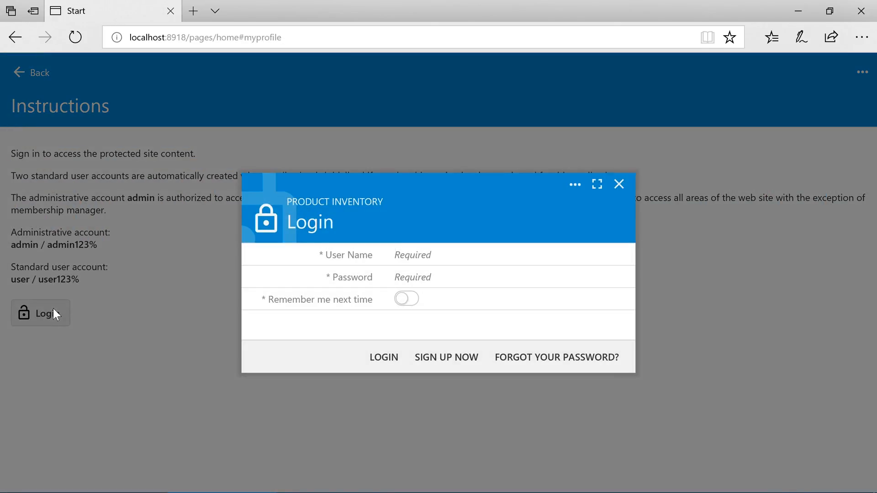
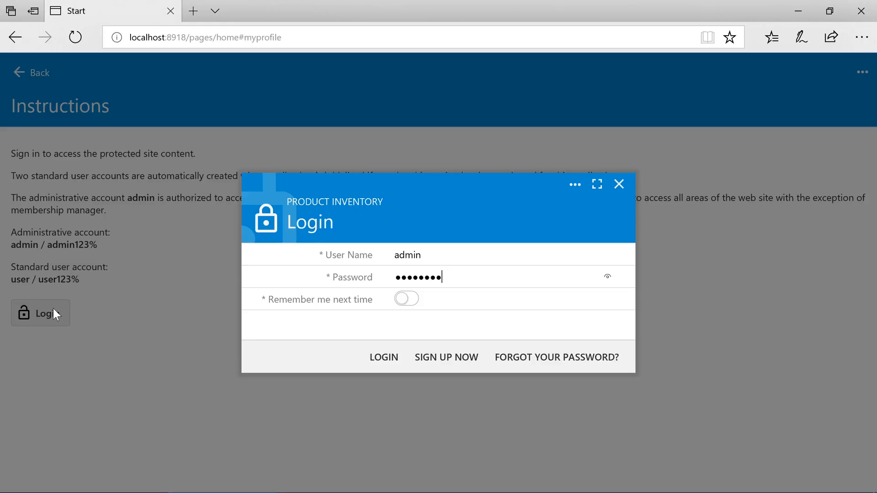
click(383, 357)
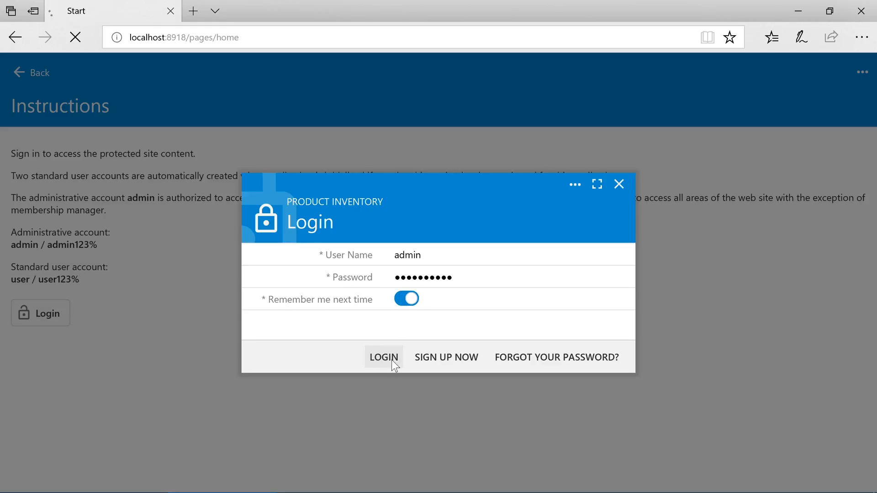
click(384, 357)
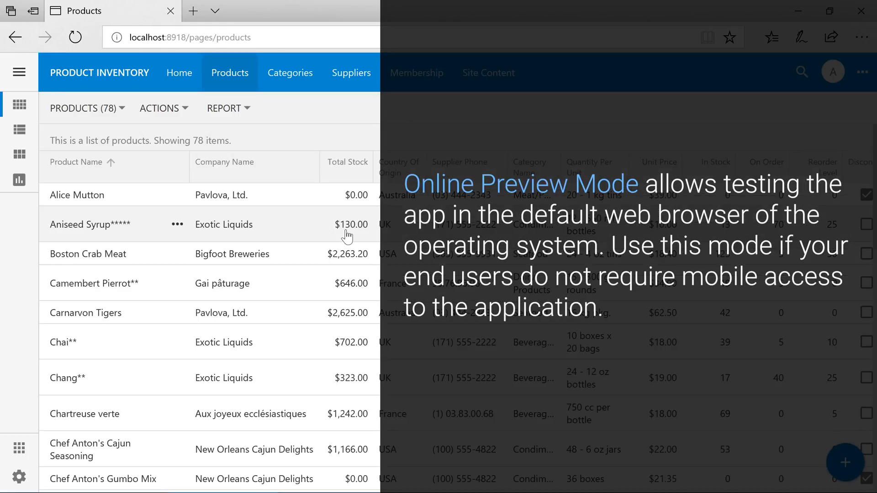
click(347, 161)
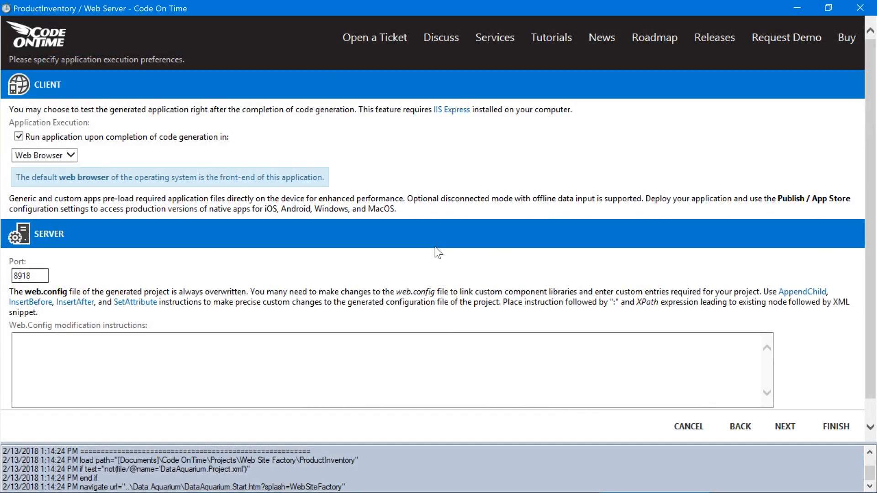
mouse_move(431, 254)
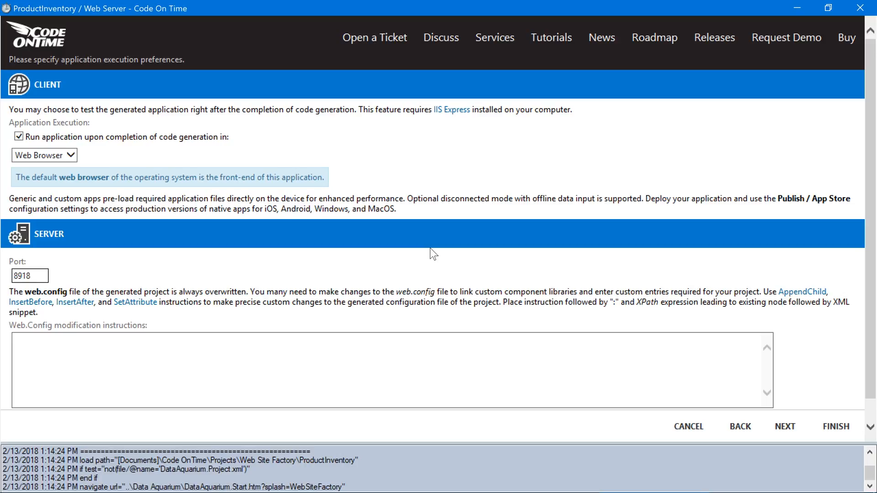
Choose Generic App on the Universal Windows Platform as the preview front-end.
click(69, 155)
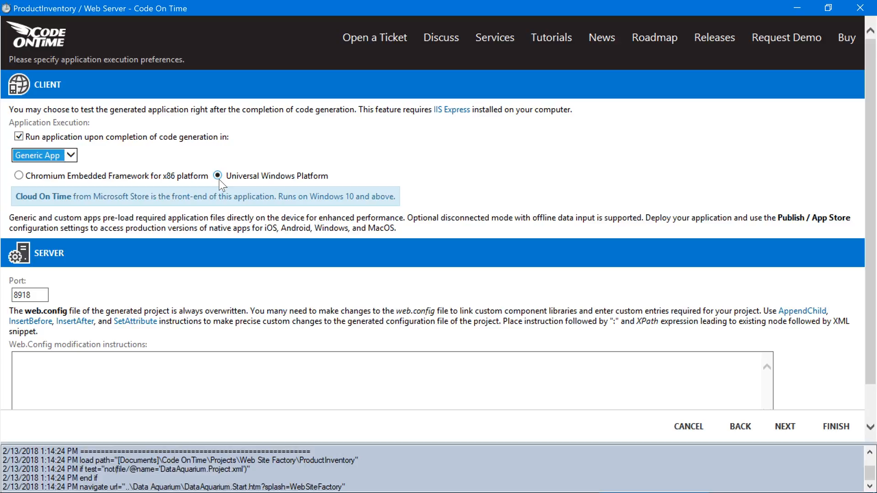
mouse_move(221, 193)
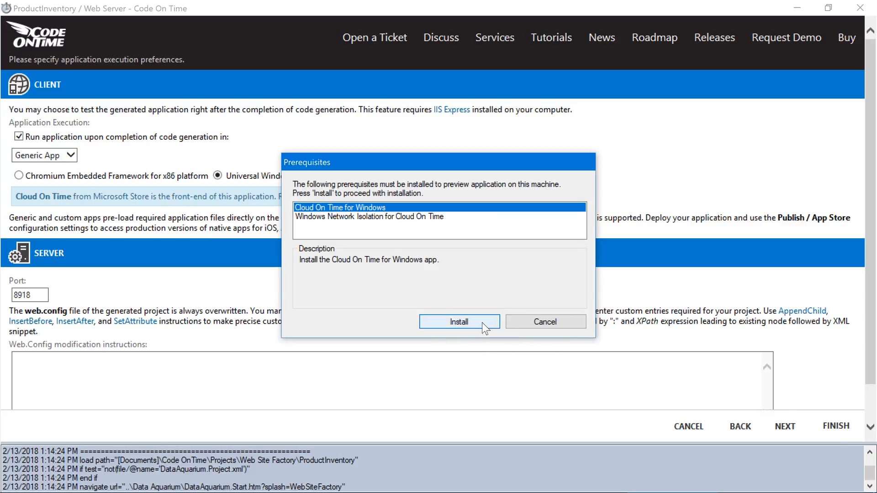
Install the Cloud On Time prerequisite from Microsoft Store, declining the Microsoft account sign-in.
click(459, 321)
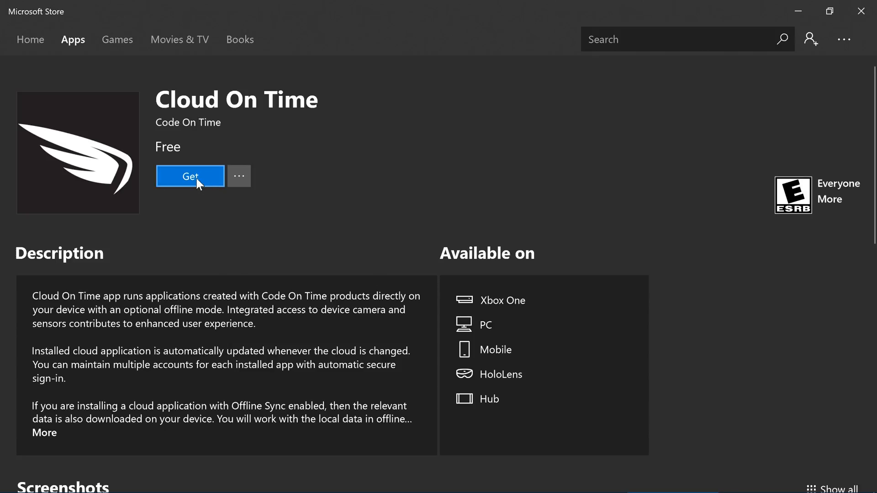
click(190, 176)
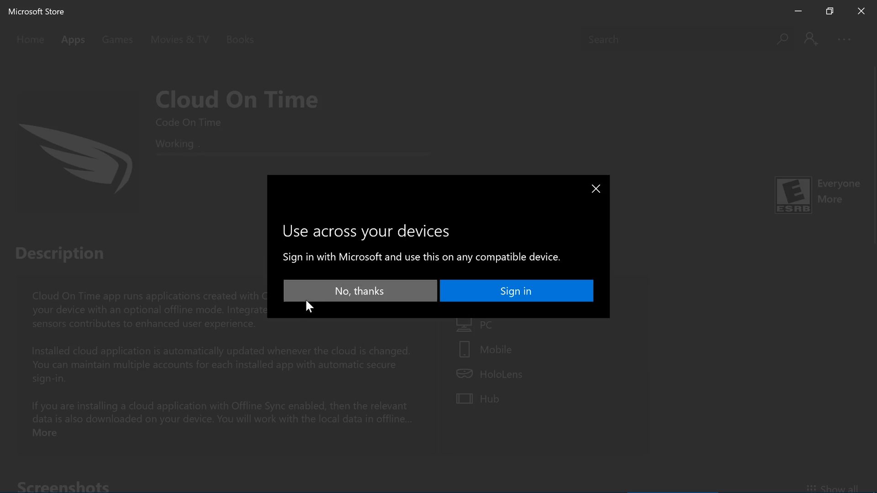
click(360, 292)
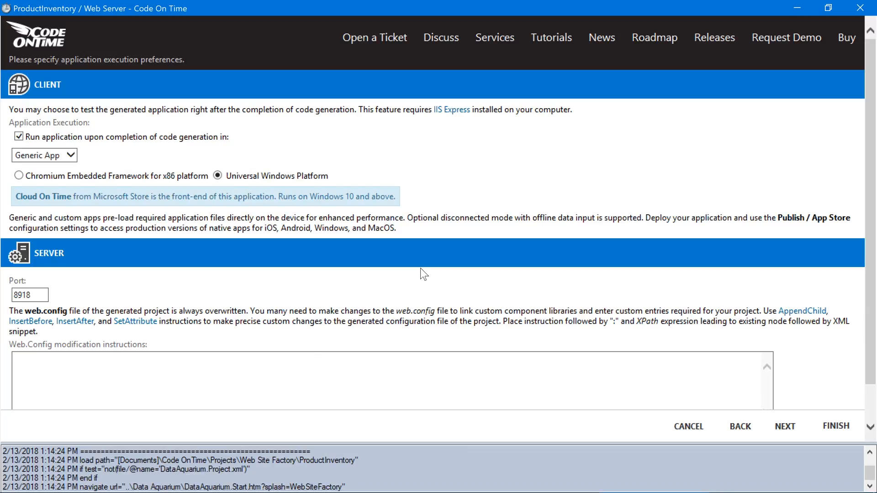
Finish the wizard so Product Inventory launches inside Cloud On Time at its login form.
click(784, 427)
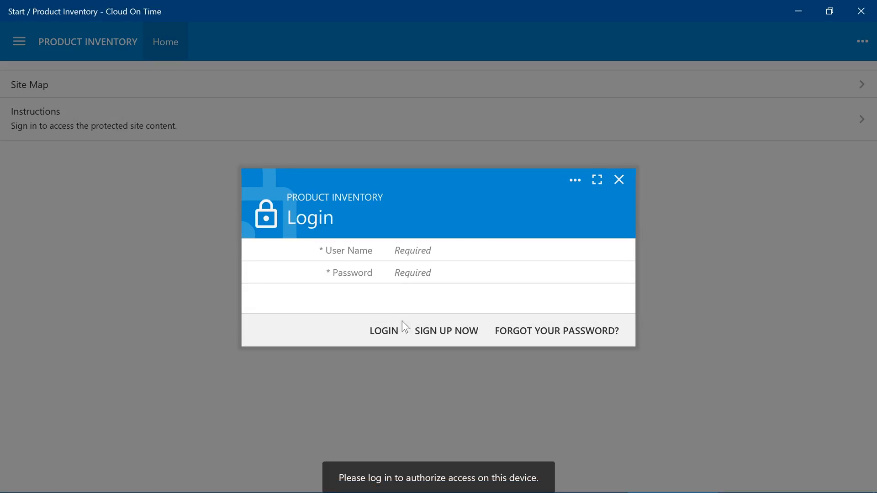
Log in as admin inside Cloud On Time and go to the Suppliers list.
text(admin)
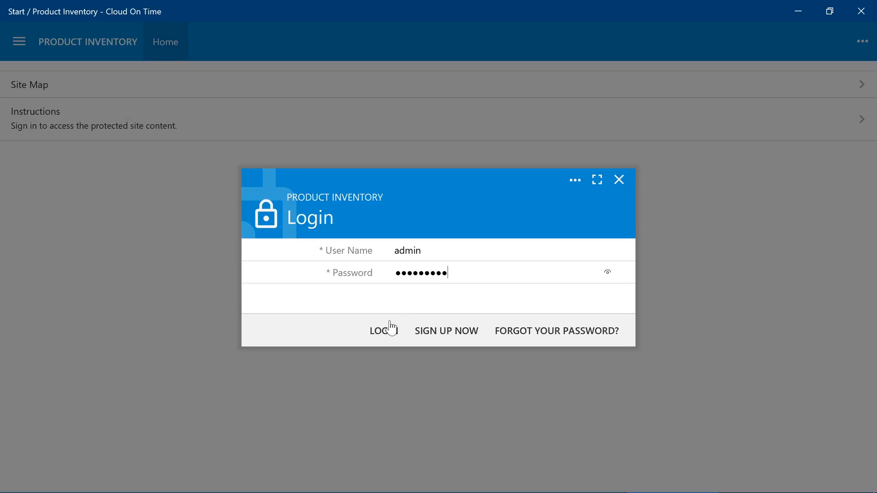
click(381, 330)
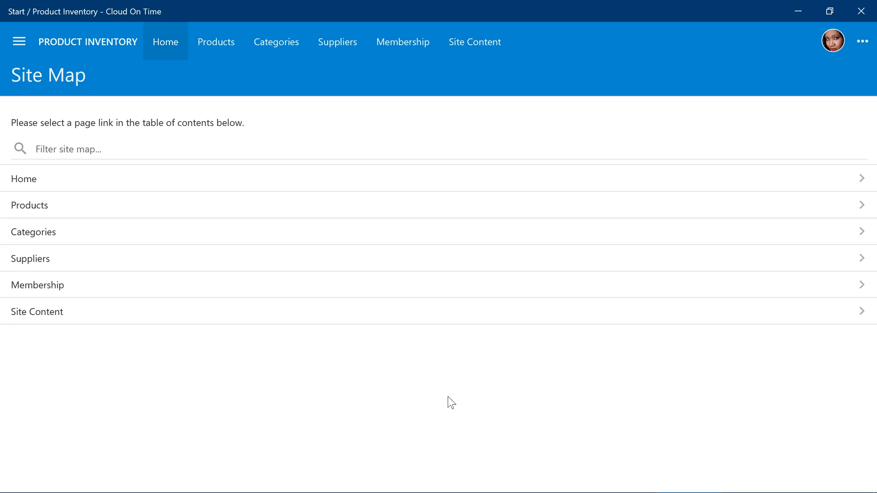
click(337, 42)
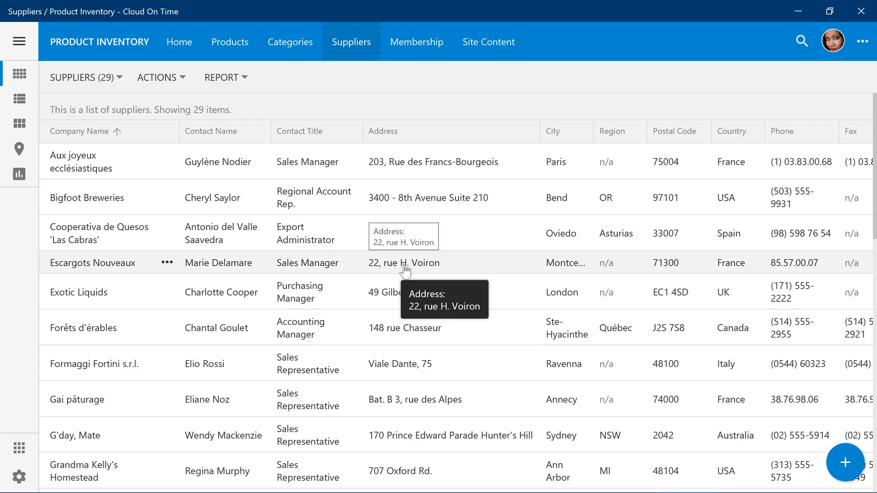
mouse_move(831, 466)
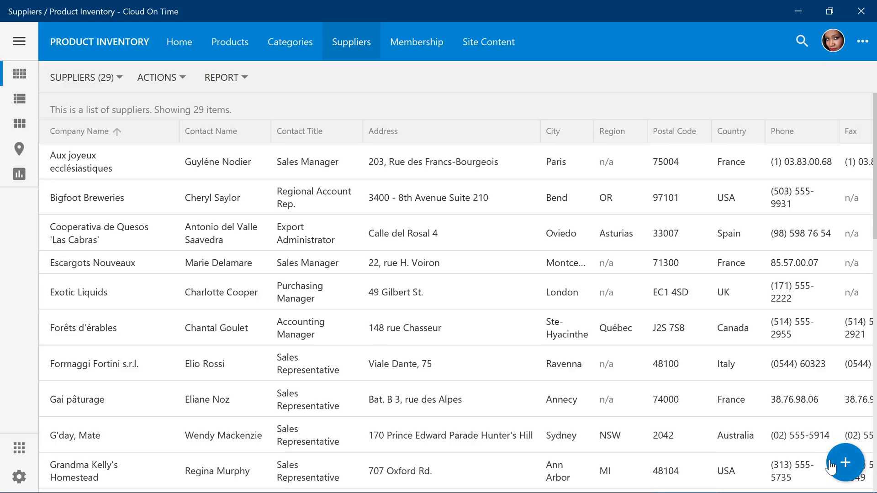
Add Supplier 1 at 11440 W Bernardo Ct, San Diego, CA 92127, USA with a 1.877. phone and save it.
click(846, 462)
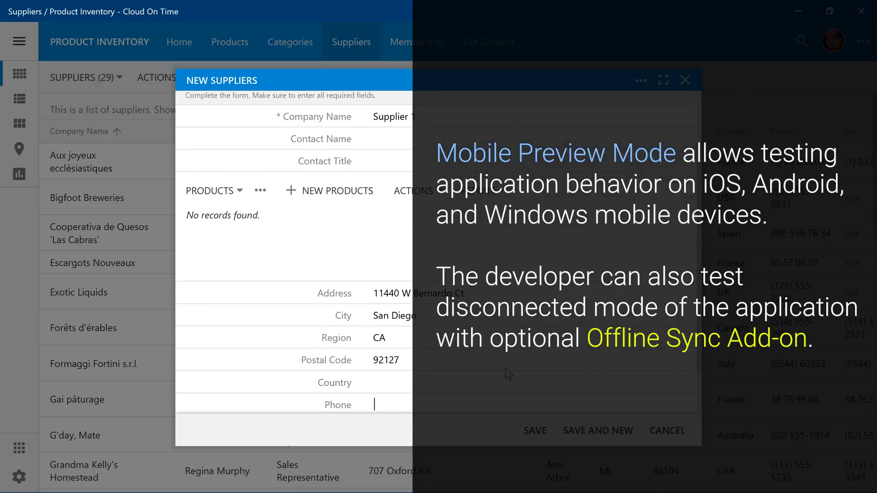
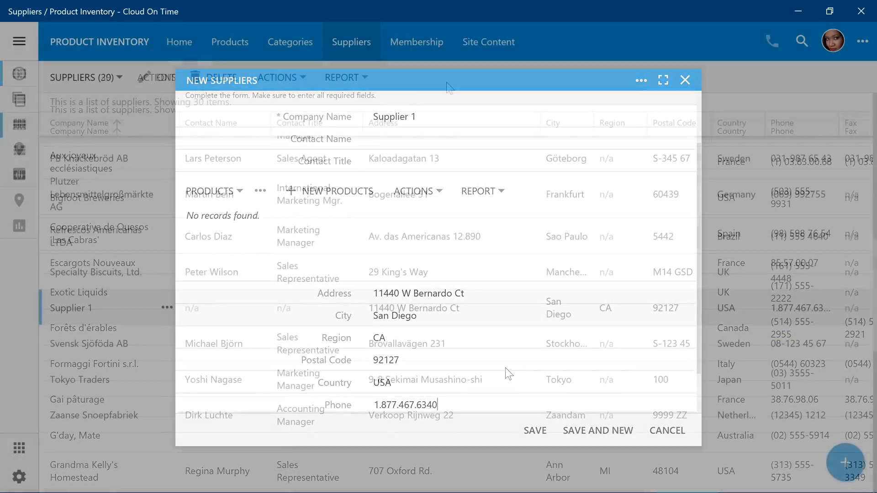
click(535, 431)
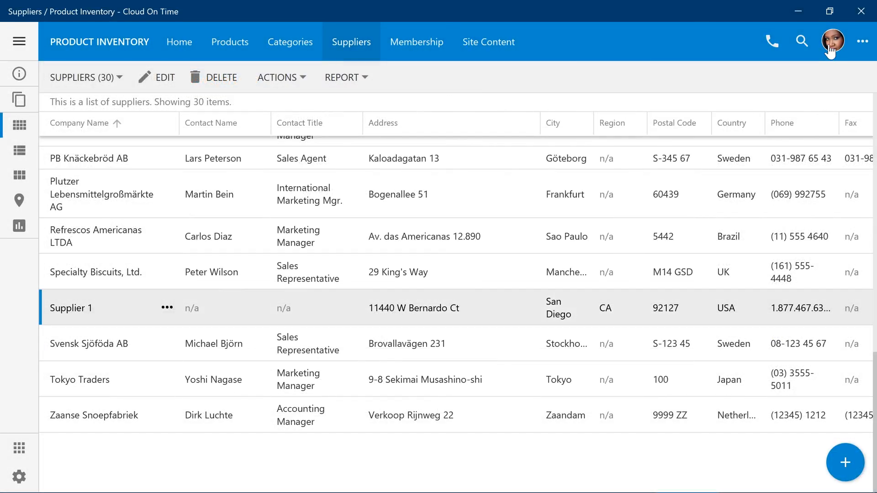
click(833, 42)
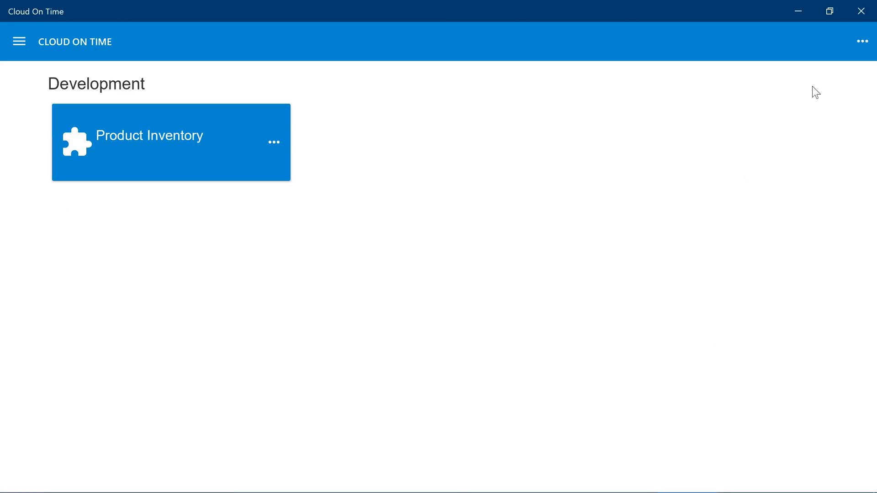
Connect a cloud named northwind-catalog so Cloud On Time finds the Product Inventory cloud.
click(862, 41)
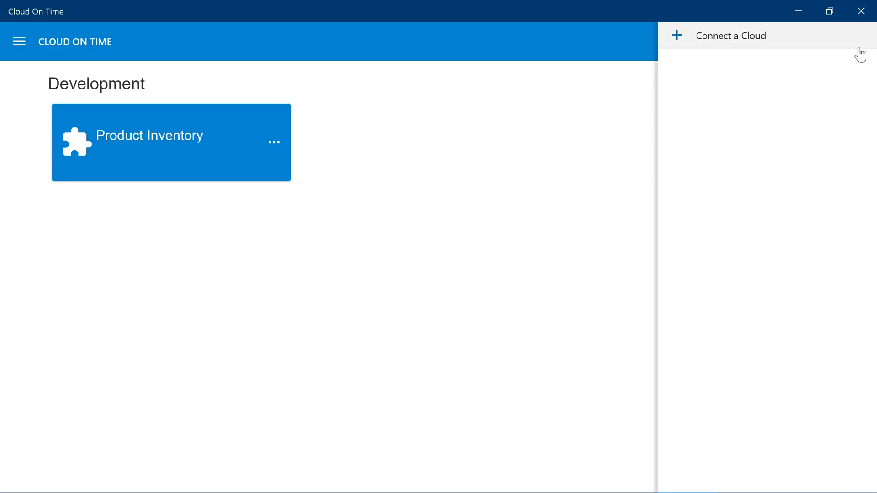
click(730, 36)
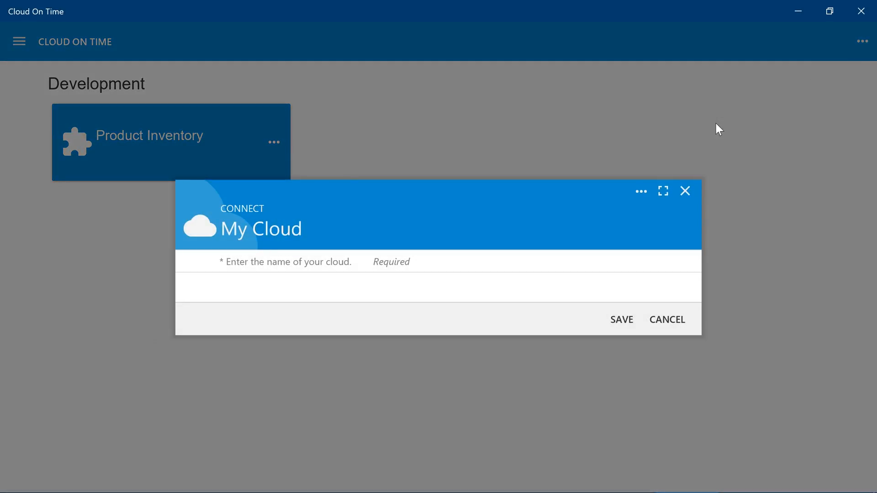
text(northwind-cata)
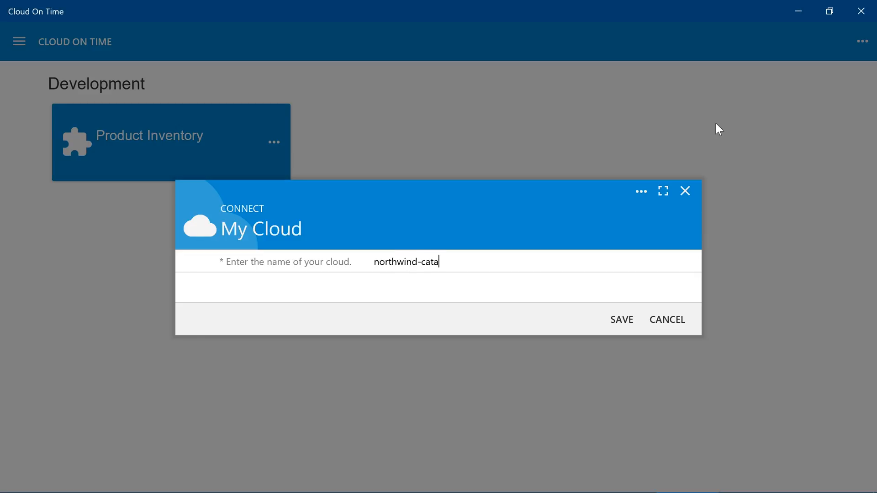
text(log)
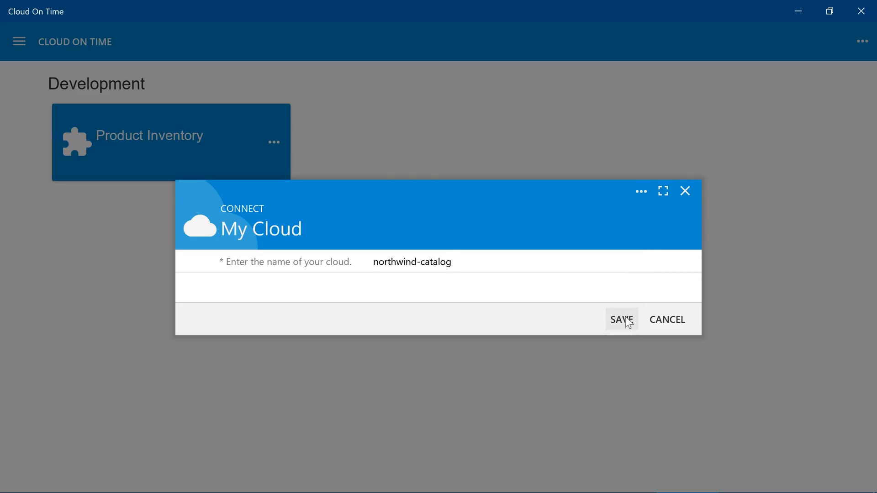
click(621, 319)
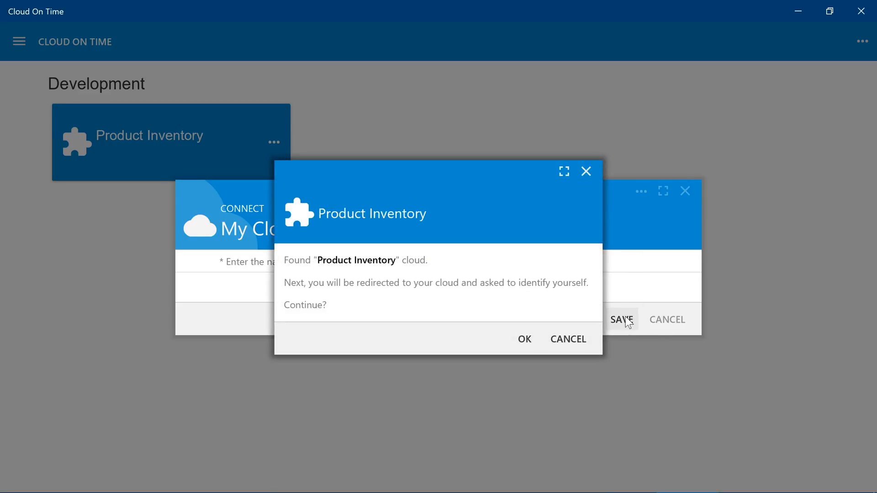
mouse_move(311, 238)
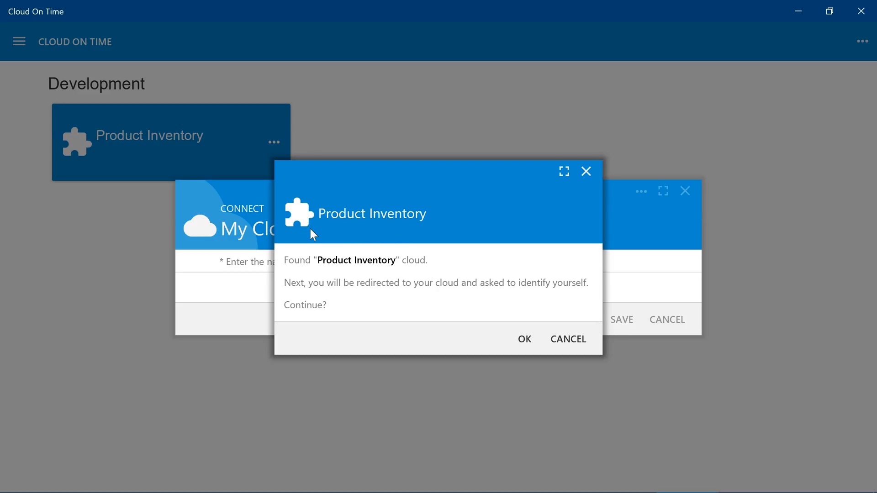
mouse_move(307, 237)
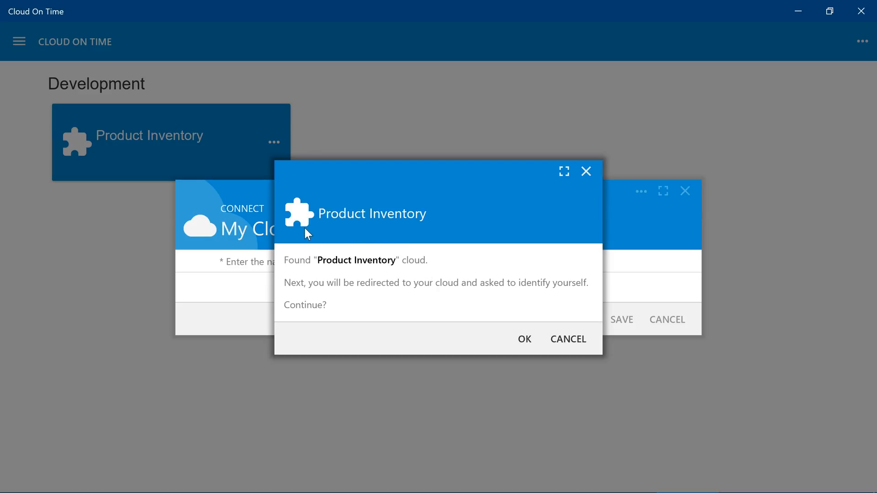